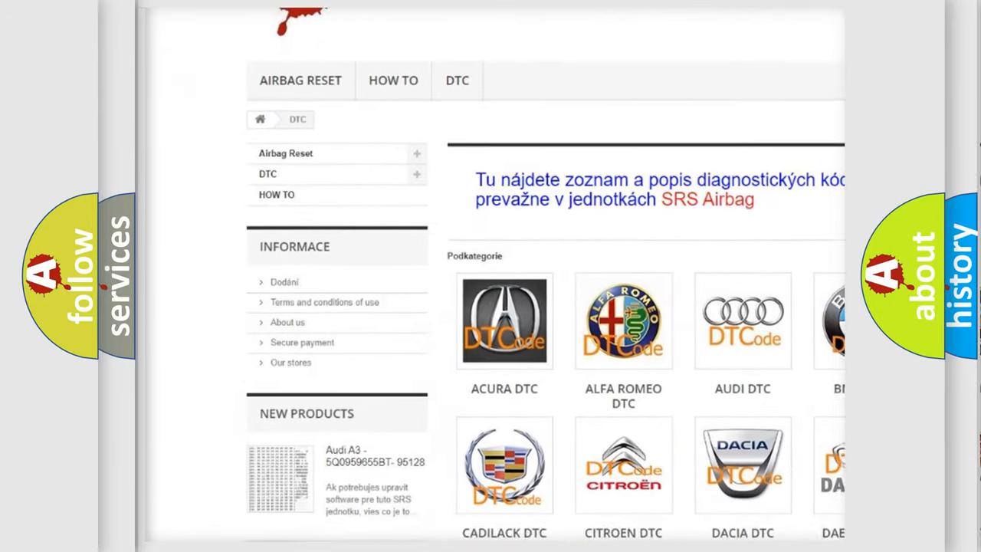
scroll("down", 3)
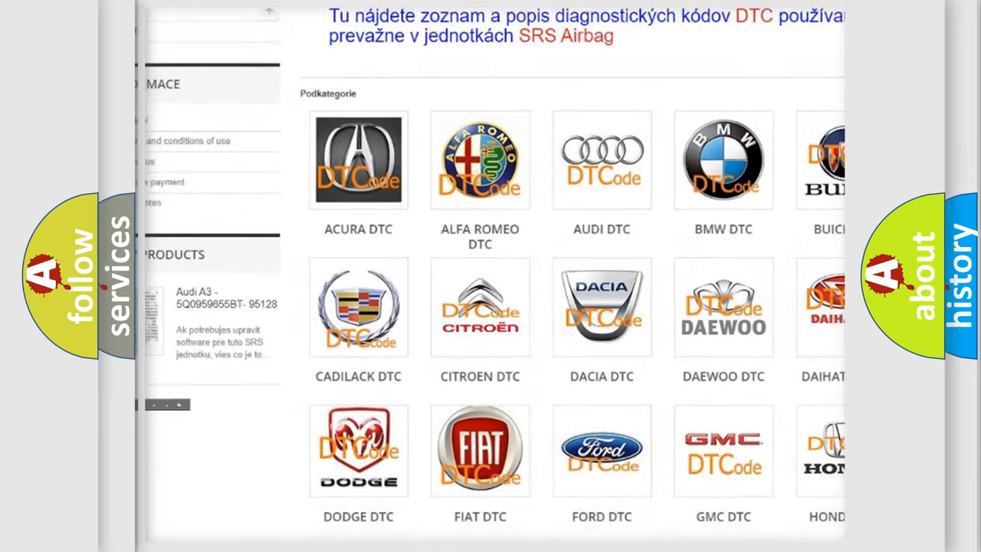
scroll("down", 3)
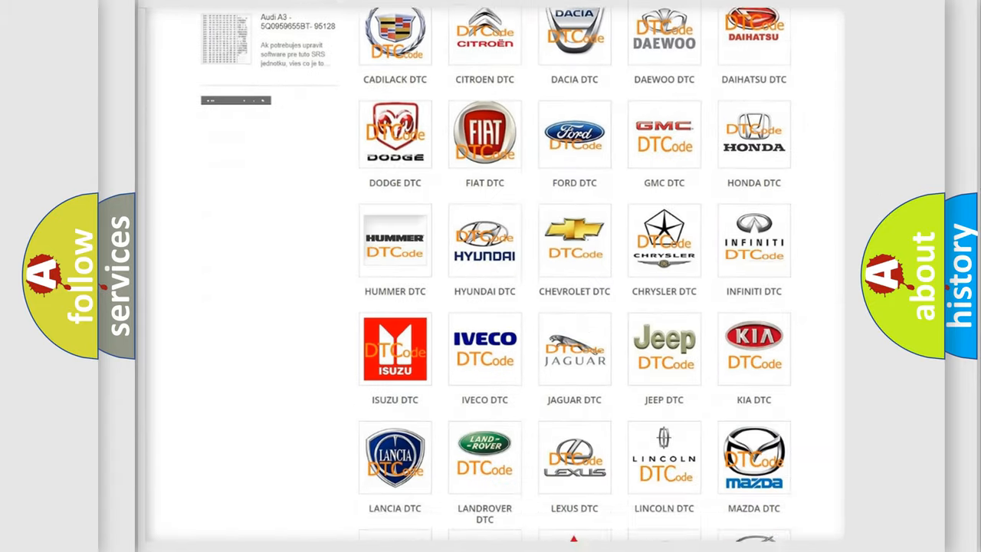
scroll("down", 3)
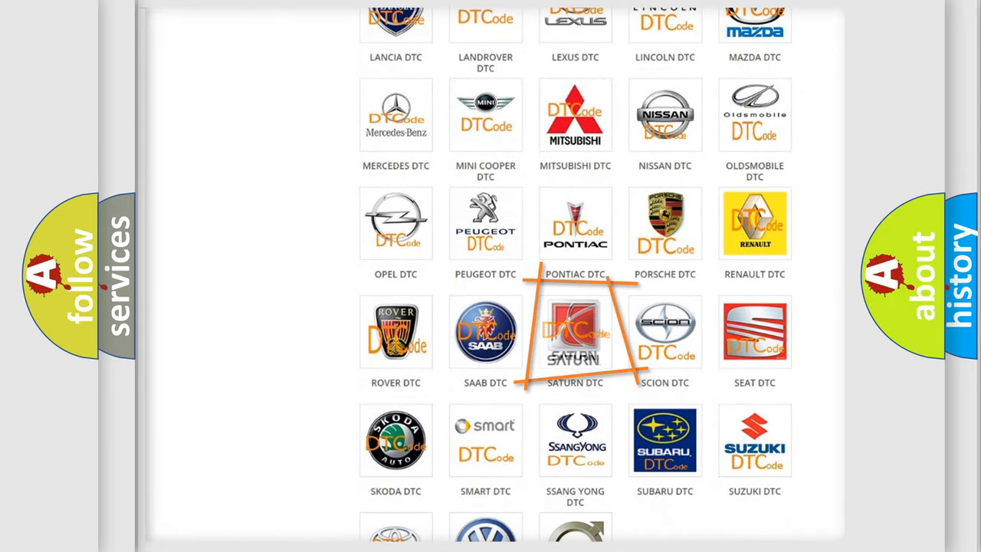